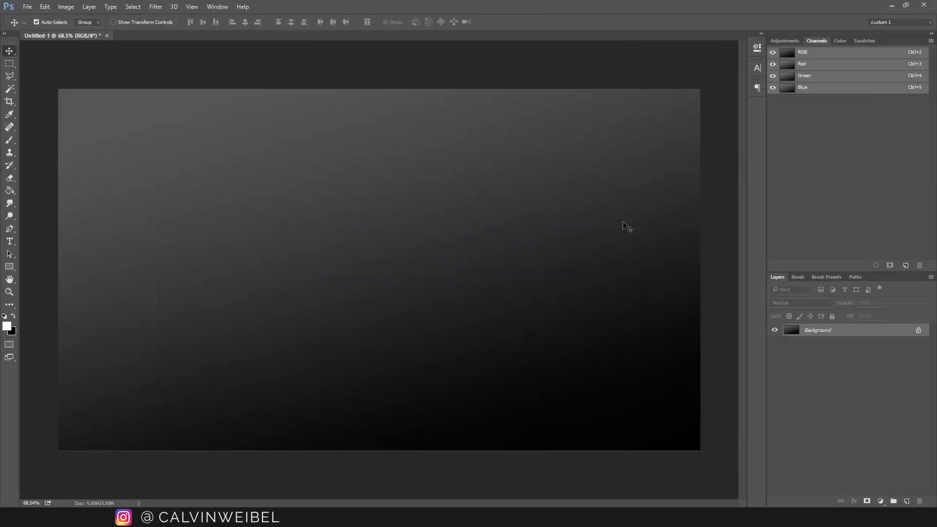
pyautogui.moveTo(548, 235)
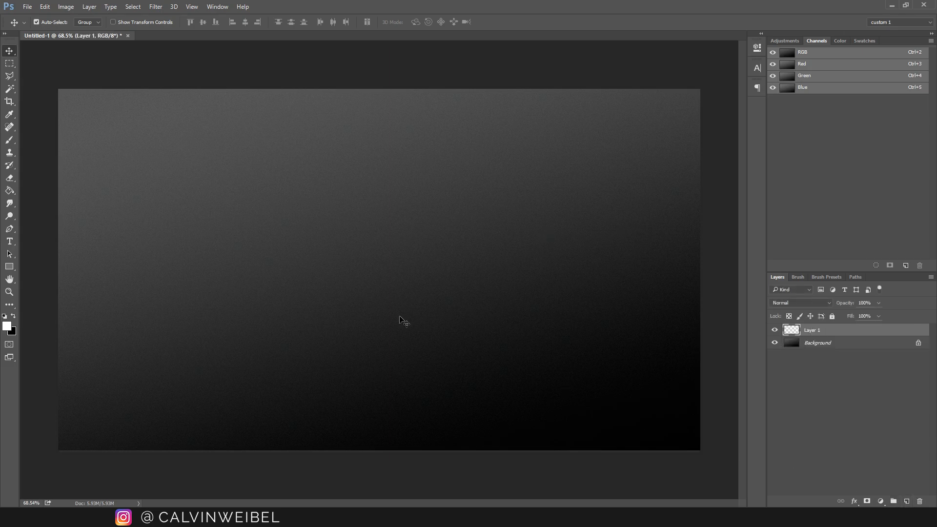
pyautogui.moveTo(108, 205)
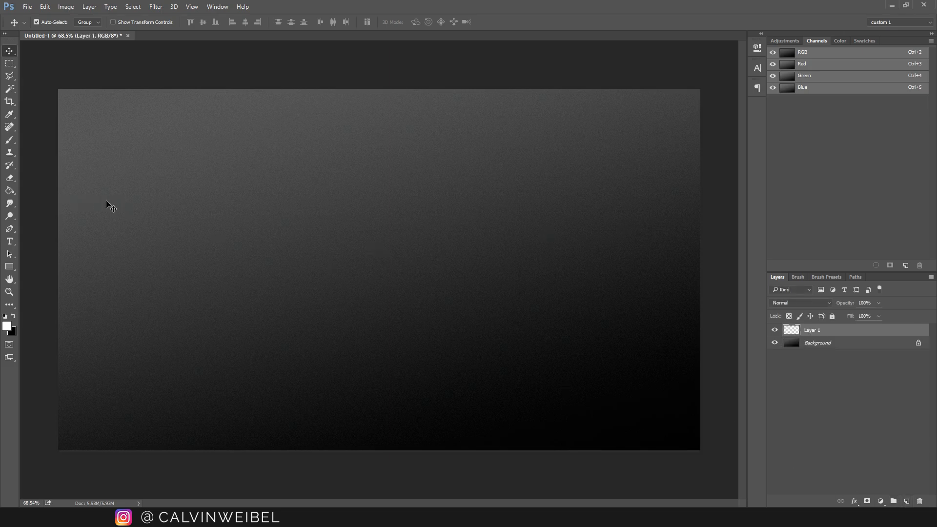
# Step: Add the white word GLOW on the canvas with the Type tool, spaced with tracking 550 and centred
pyautogui.click(9, 241)
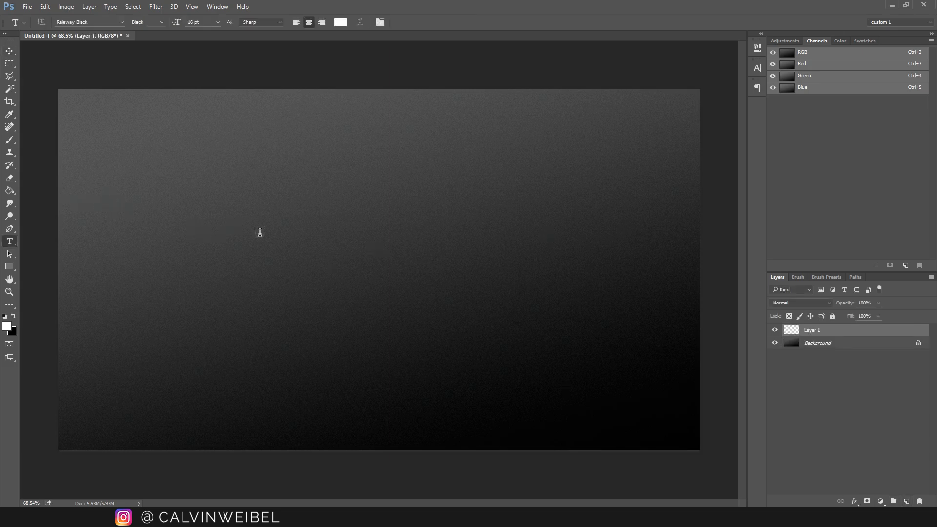
pyautogui.click(327, 248)
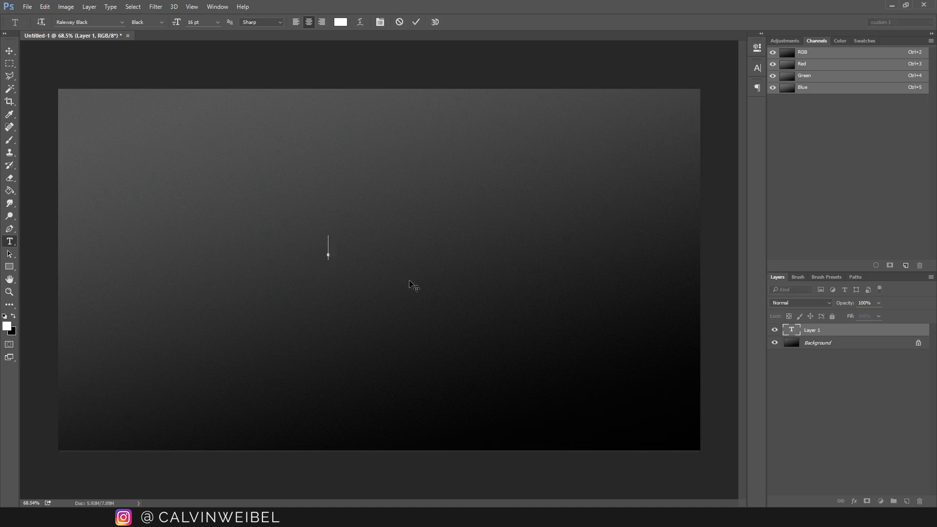
pyautogui.write('GL')
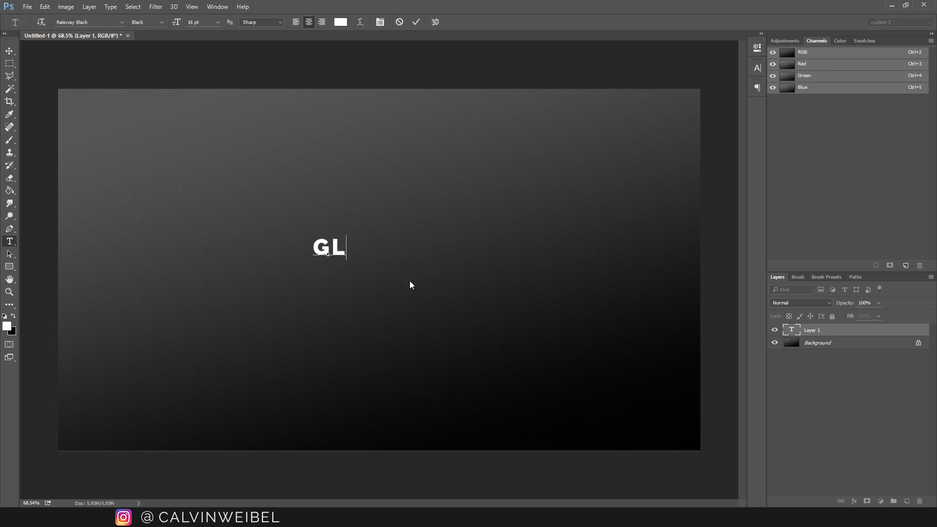
pyautogui.write('OW')
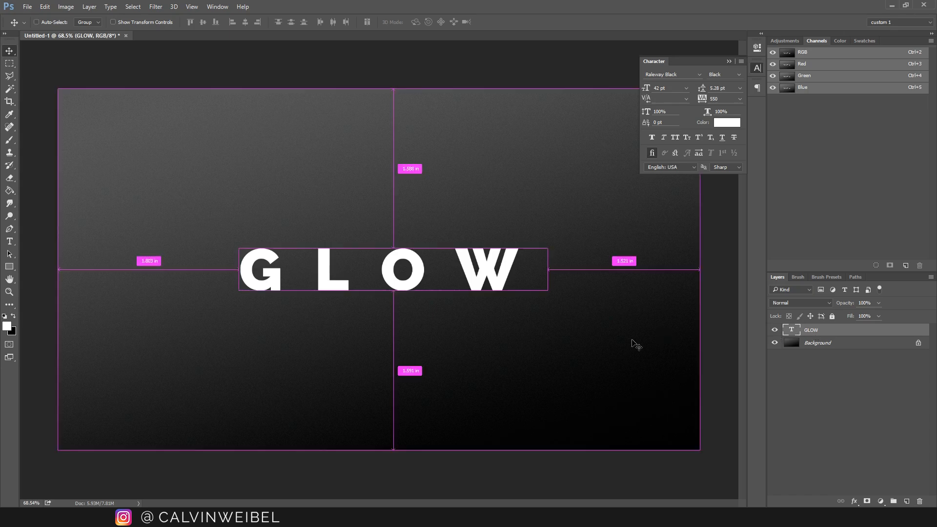
# Step: Duplicate the GLOW layer with Ctrl+J and rasterize the copy into a pixel layer
pyautogui.press('ctrl+j')
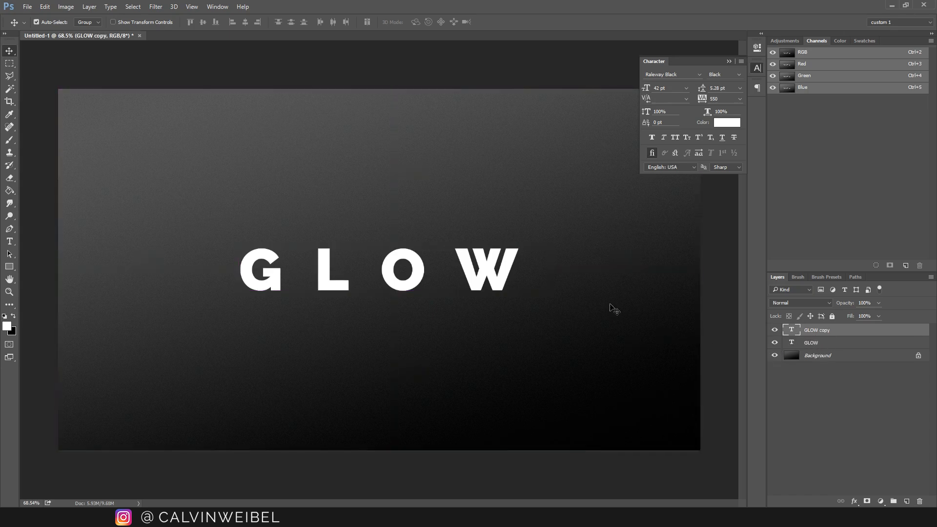
pyautogui.moveTo(838, 329)
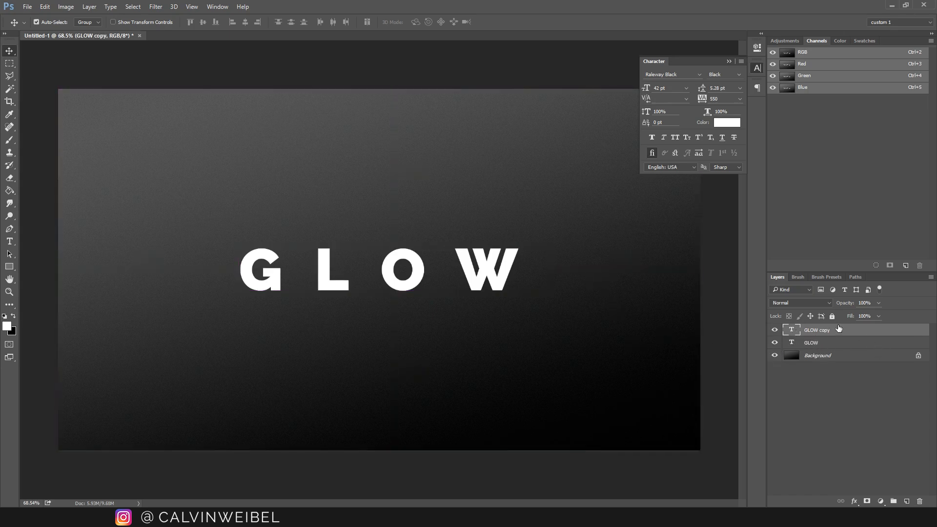
pyautogui.moveTo(543, 275)
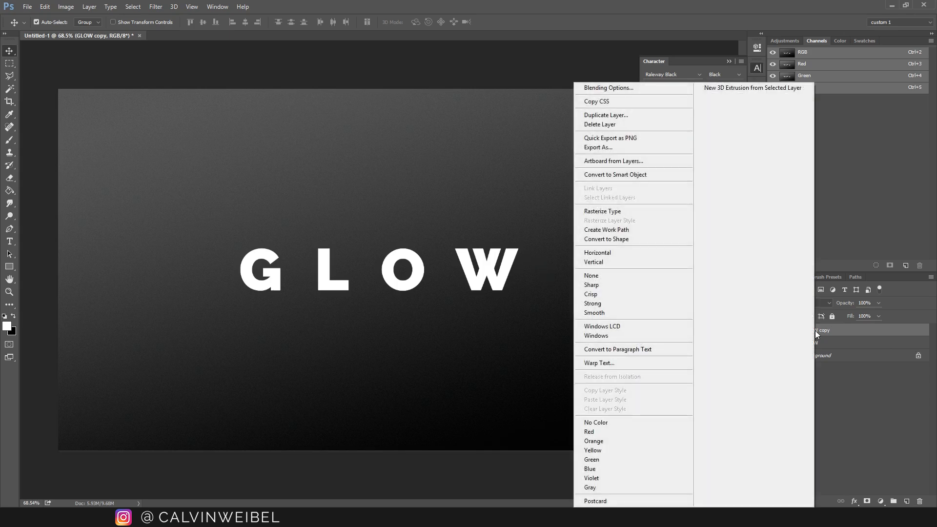
pyautogui.click(602, 211)
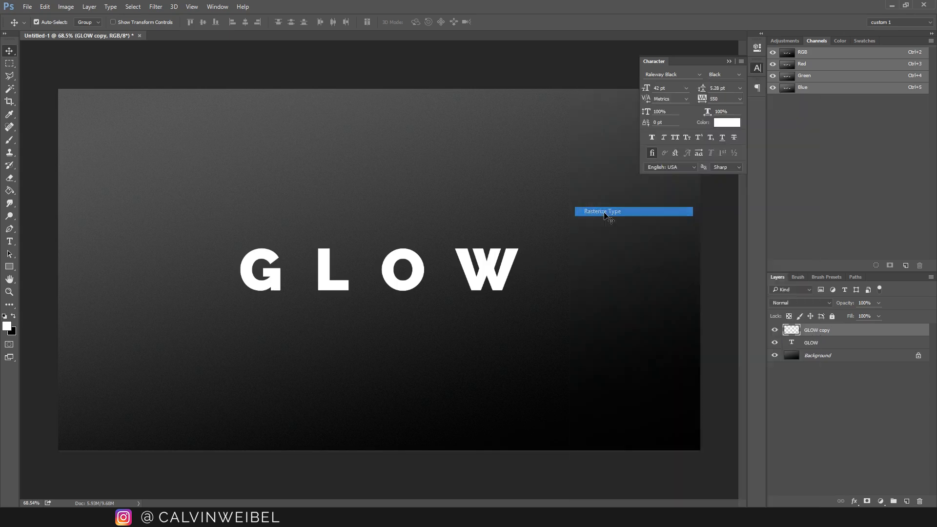
pyautogui.click(155, 7)
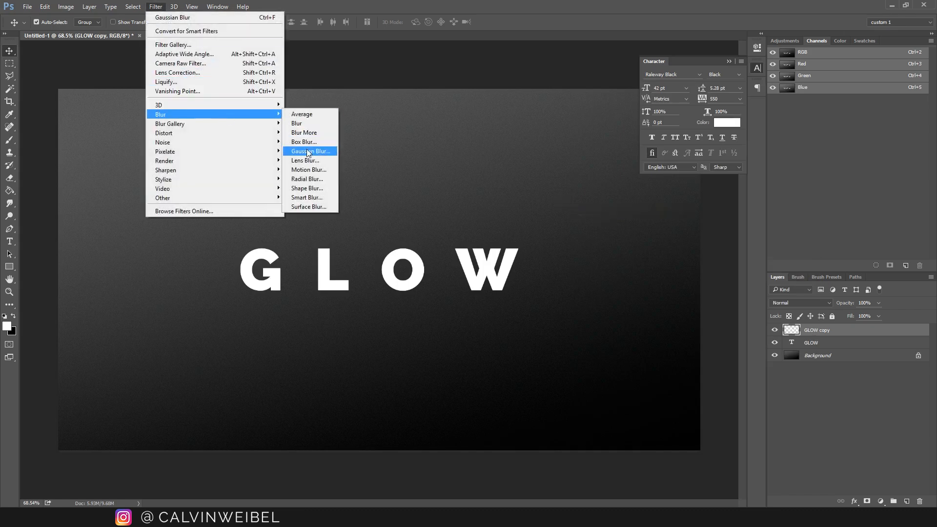
# Step: Apply a 10-pixel Gaussian Blur to the GLOW copy for a soft white halo
pyautogui.click(309, 151)
pyautogui.write('10')
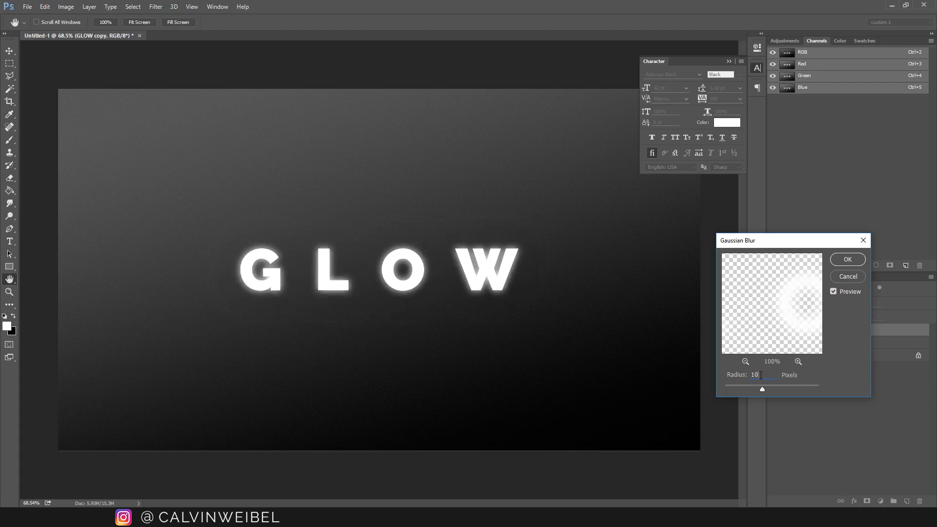
pyautogui.click(846, 260)
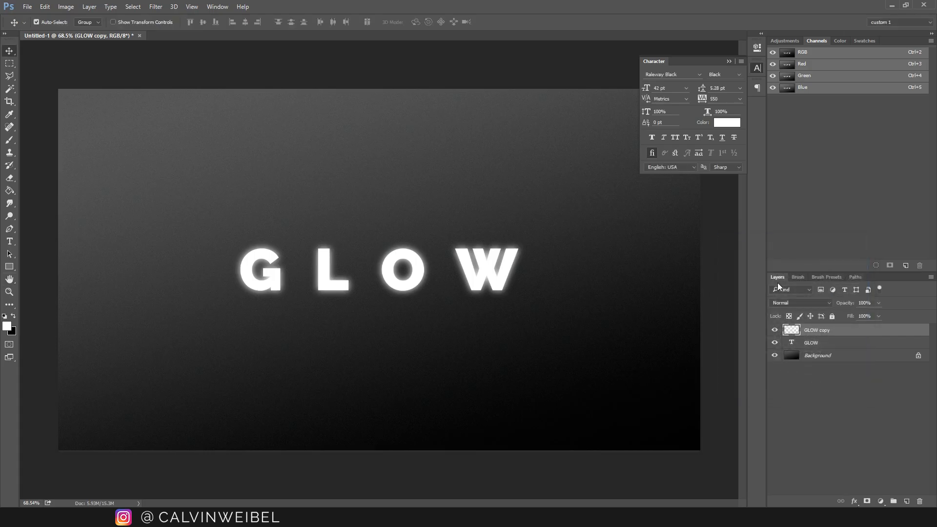
pyautogui.moveTo(607, 276)
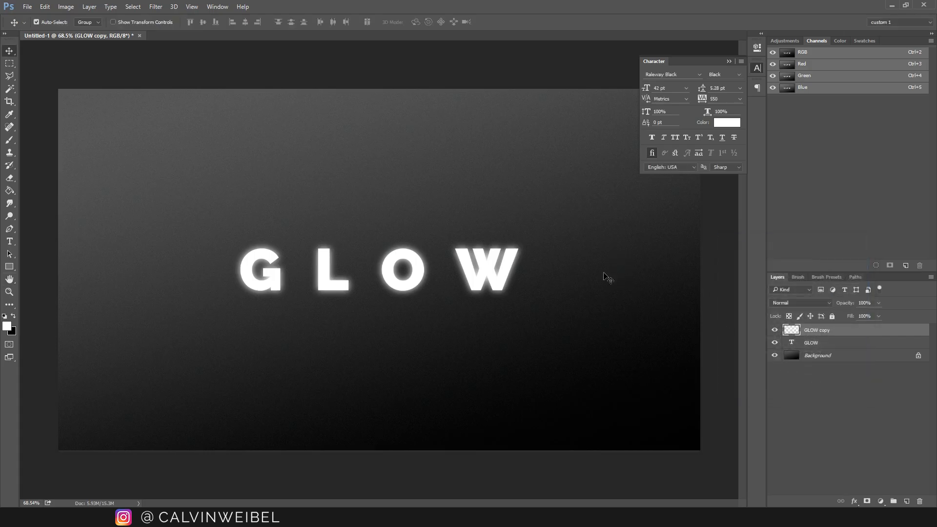
# Step: Duplicate the blurred GLOW copy layer to create GLOW copy 2
pyautogui.click(811, 342)
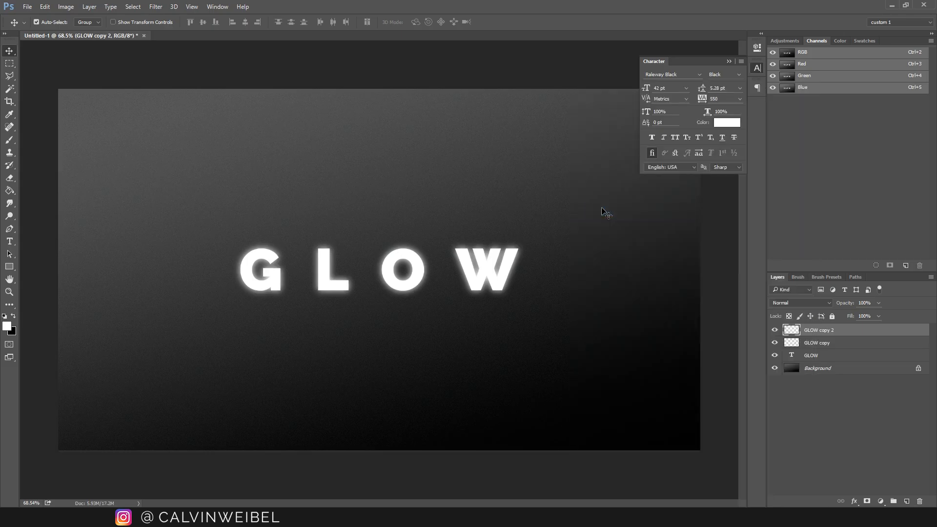
pyautogui.moveTo(400, 167)
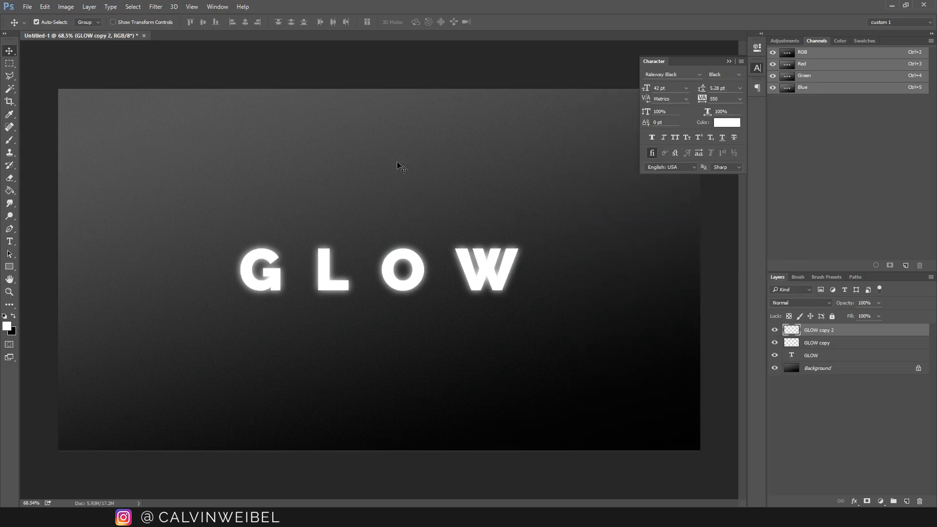
pyautogui.moveTo(10, 196)
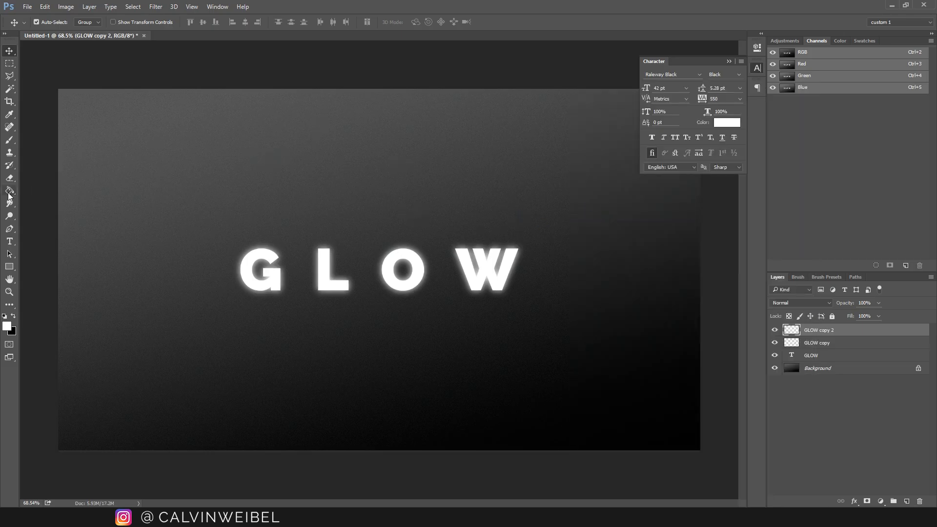
# Step: Fill the letters of GLOW copy 2 with blue #0090ff using the Paint Bucket
pyautogui.click(9, 191)
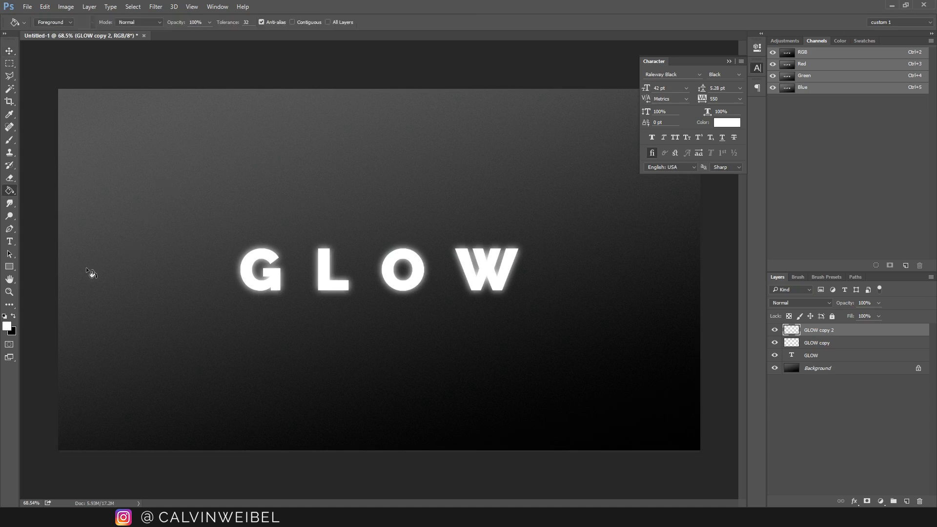
pyautogui.click(7, 324)
pyautogui.write('0090ff')
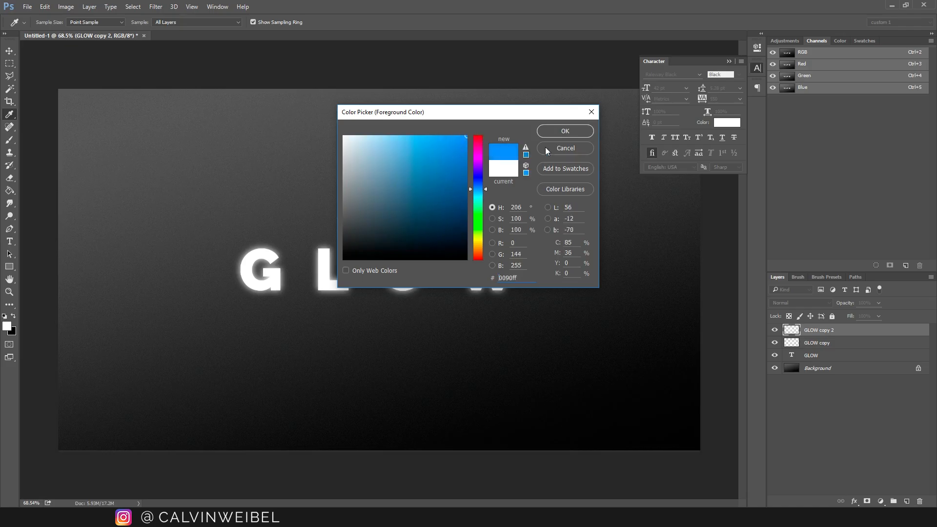
pyautogui.click(563, 131)
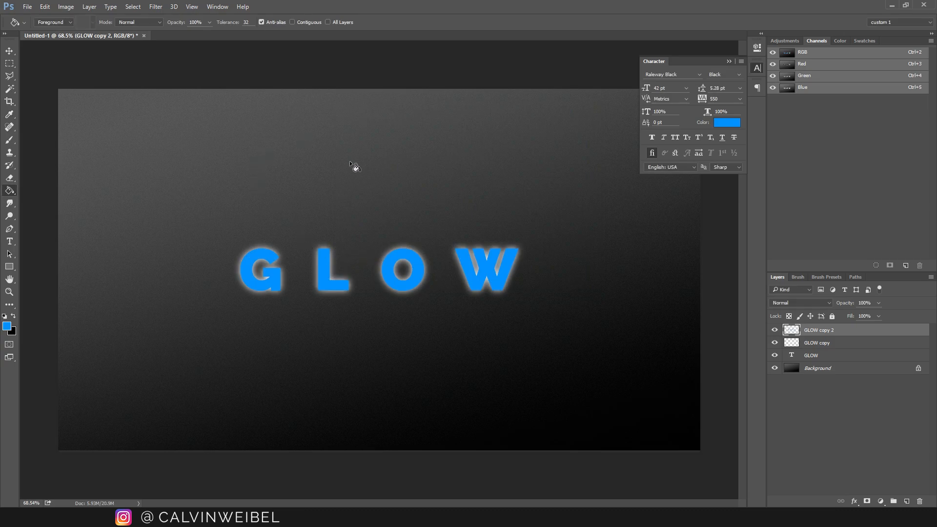
# Step: Apply a 42-pixel Gaussian Blur to the blue copy so it spreads into a wide haze
pyautogui.click(156, 6)
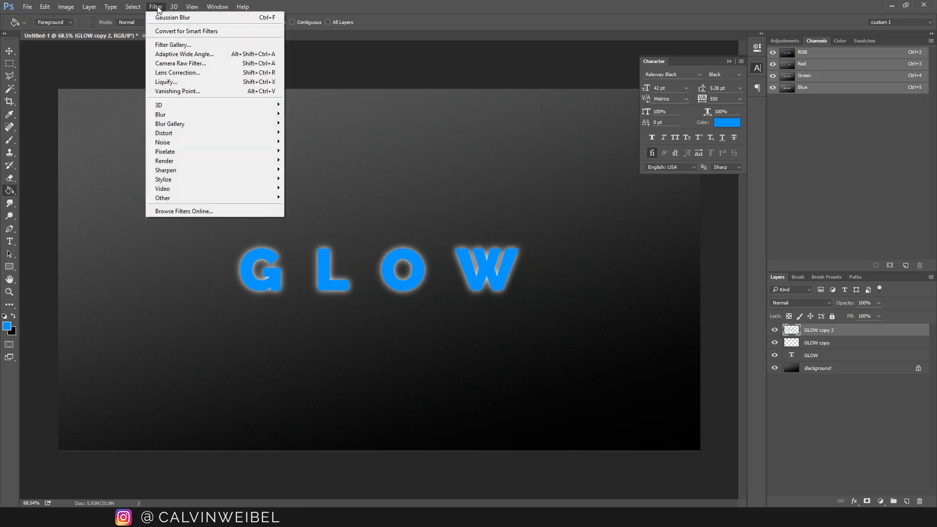
pyautogui.moveTo(160, 115)
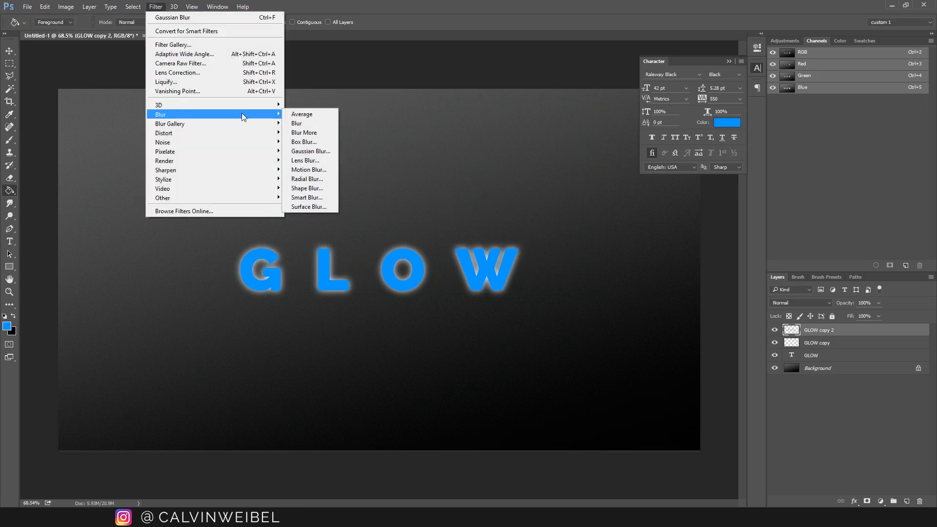
pyautogui.click(311, 150)
pyautogui.write('42')
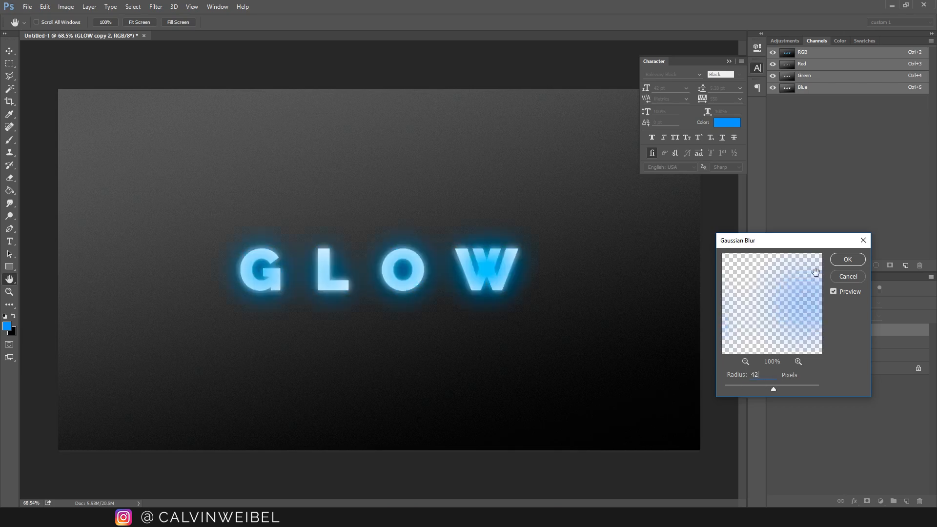
pyautogui.click(847, 258)
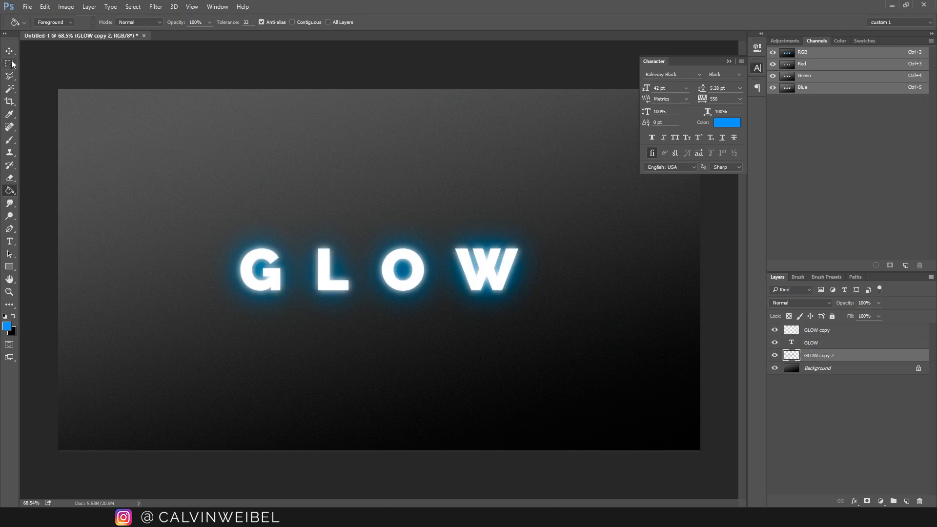
# Step: With the blue haze under the GLOW layer, zoom out to view the whole canvas and return to the Move tool
pyautogui.click(10, 291)
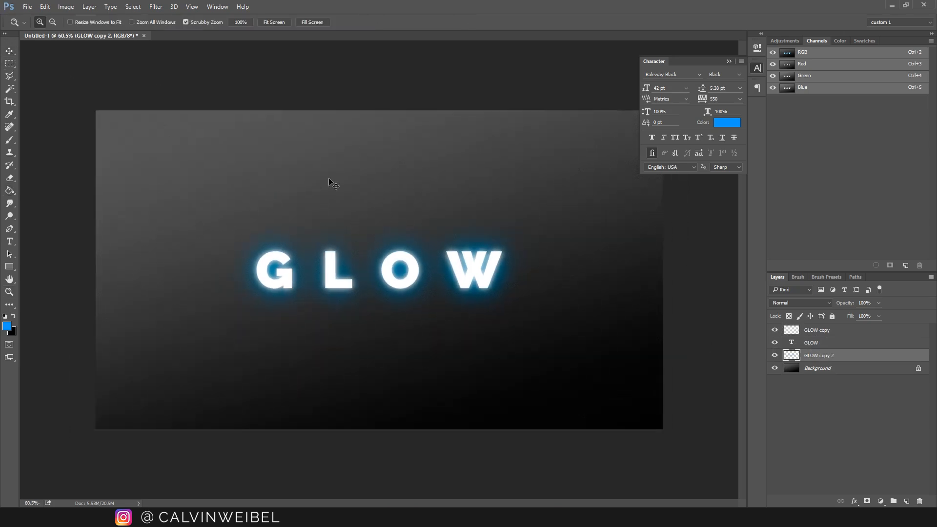
pyautogui.click(10, 50)
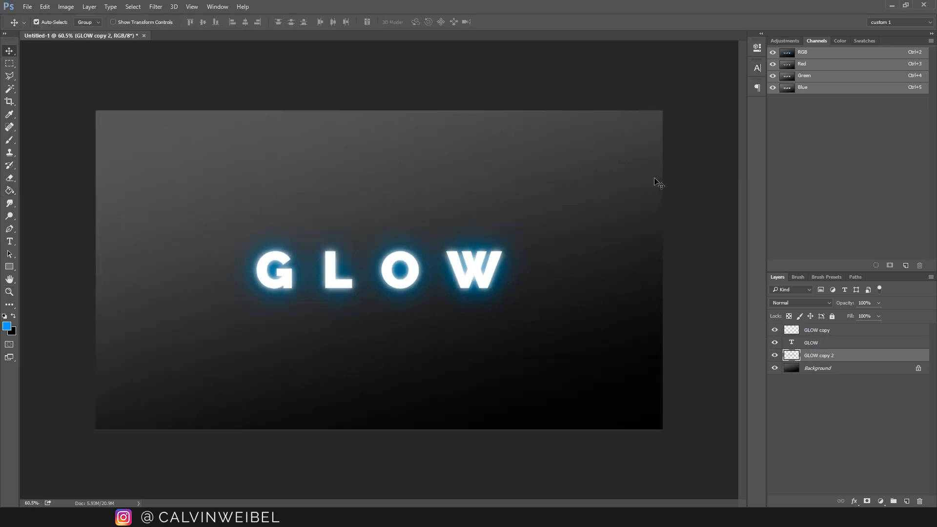